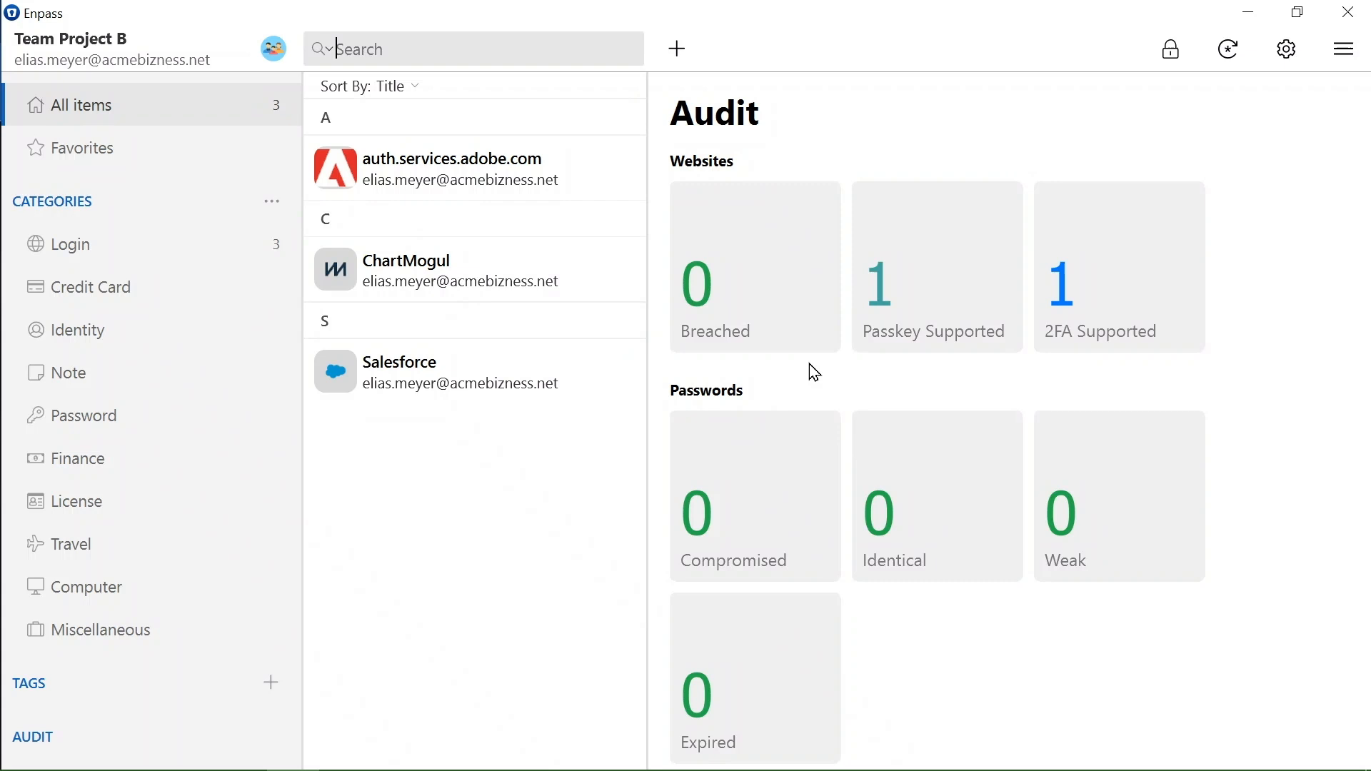
mouse_move(862, 379)
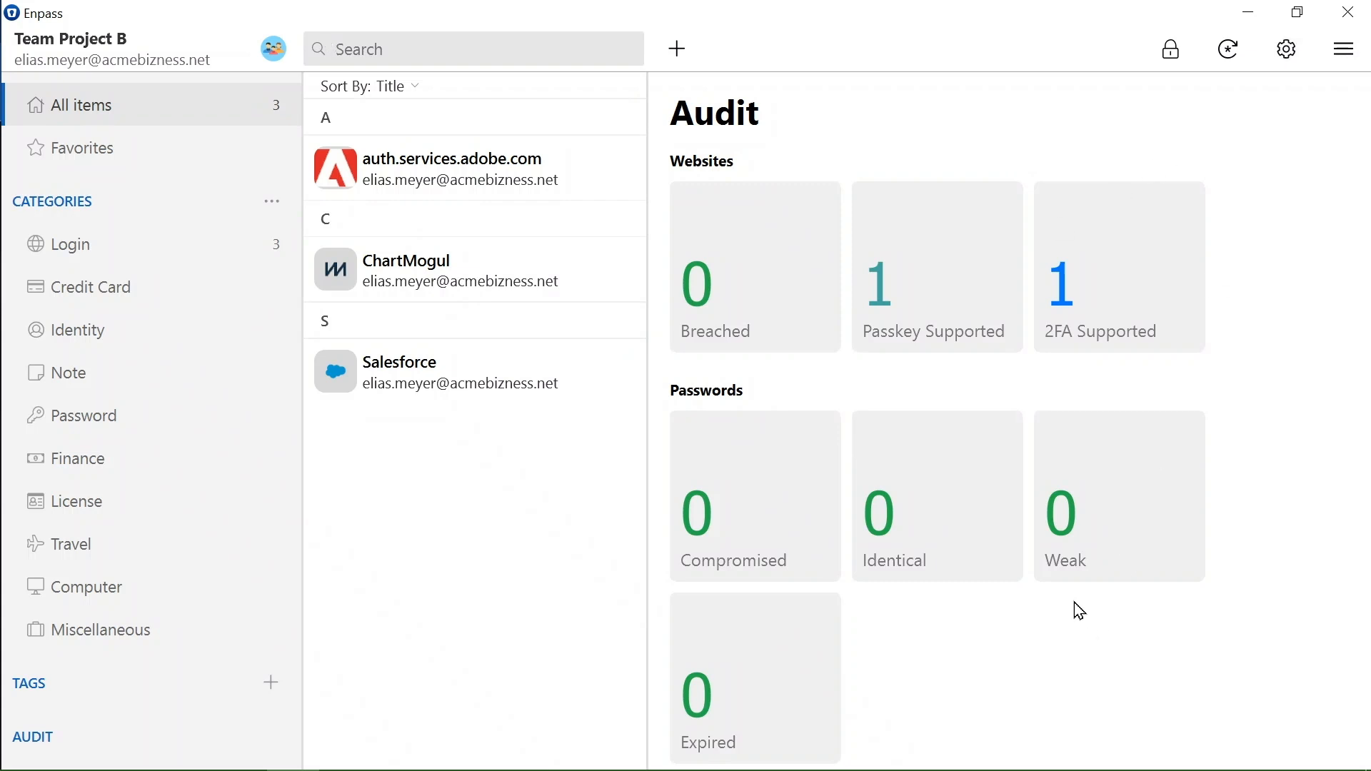
- Open Enpass settings and switch to the Vaults settings page
left_click(1285, 48)
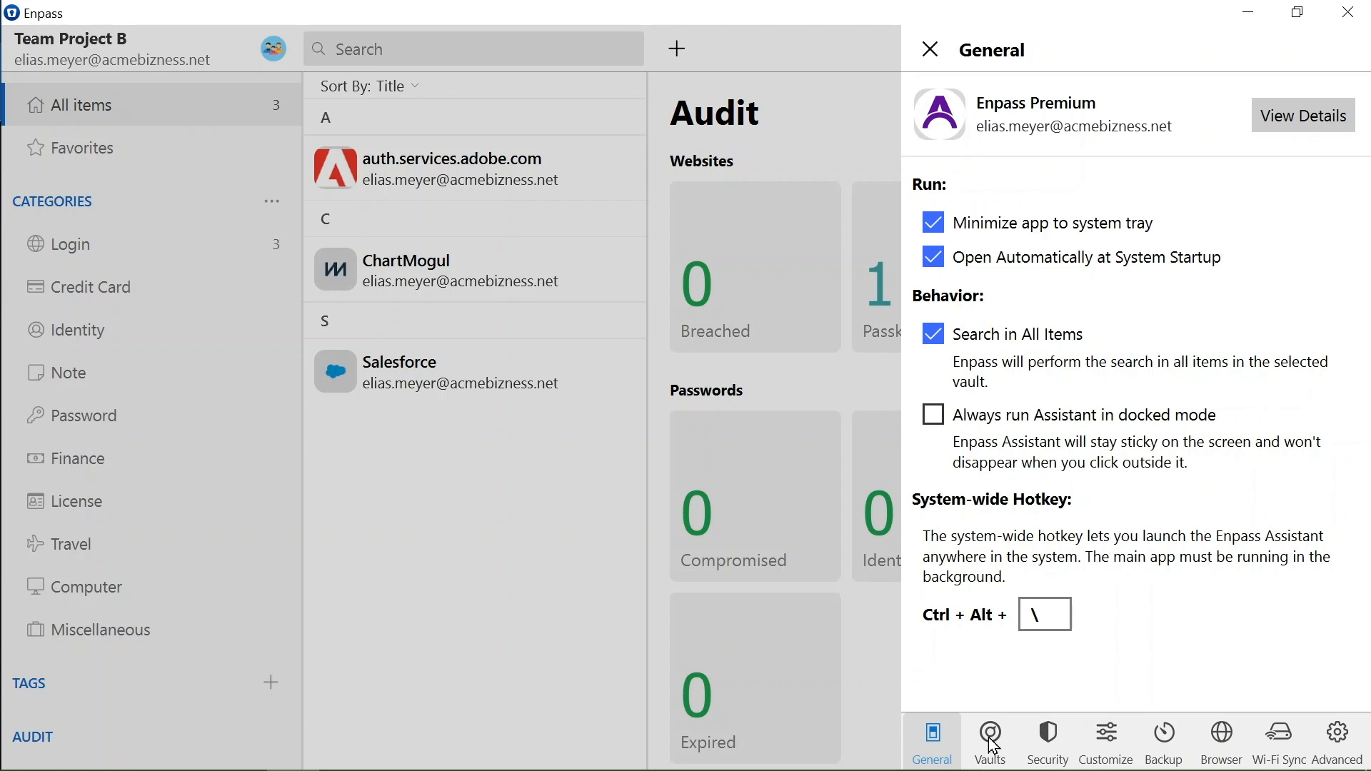
left_click(989, 735)
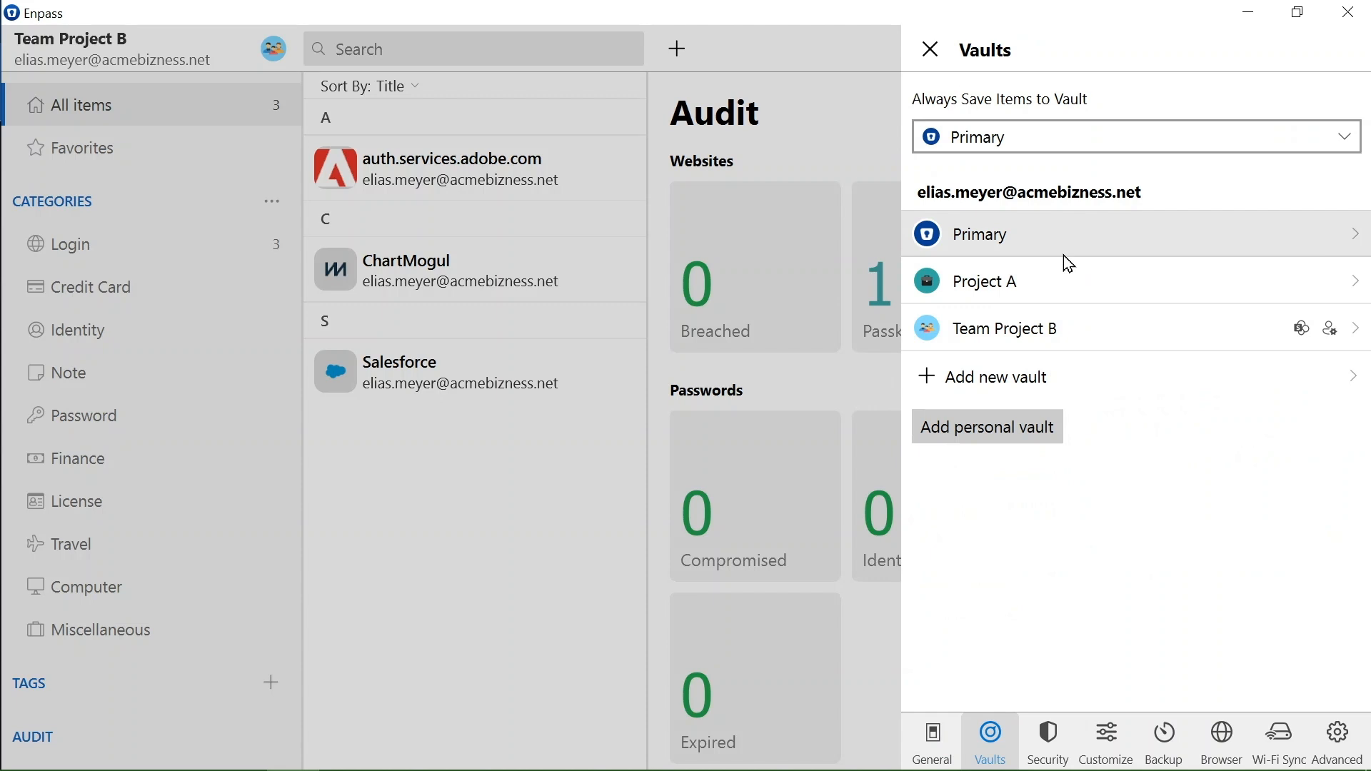
mouse_move(1039, 316)
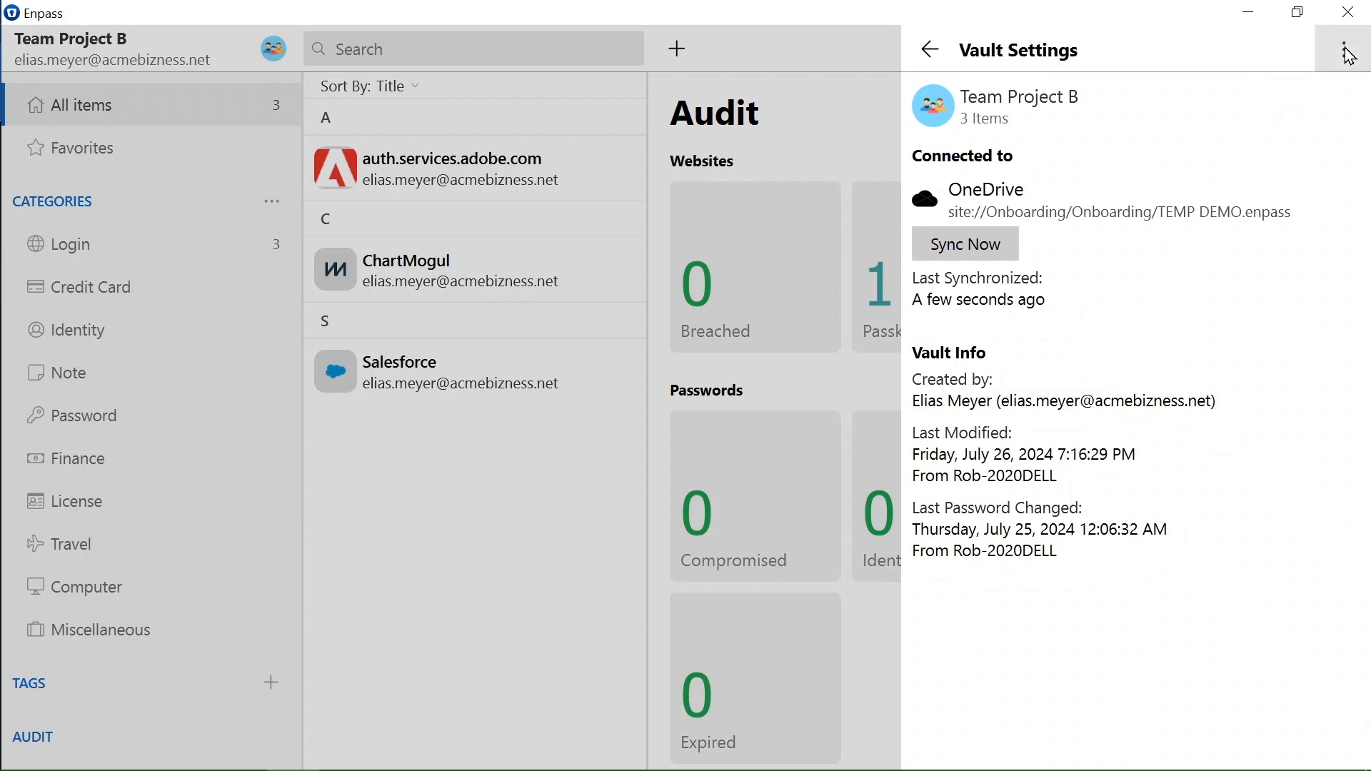
- Open Manage Access for the Team Project B vault from its options menu
left_click(1349, 50)
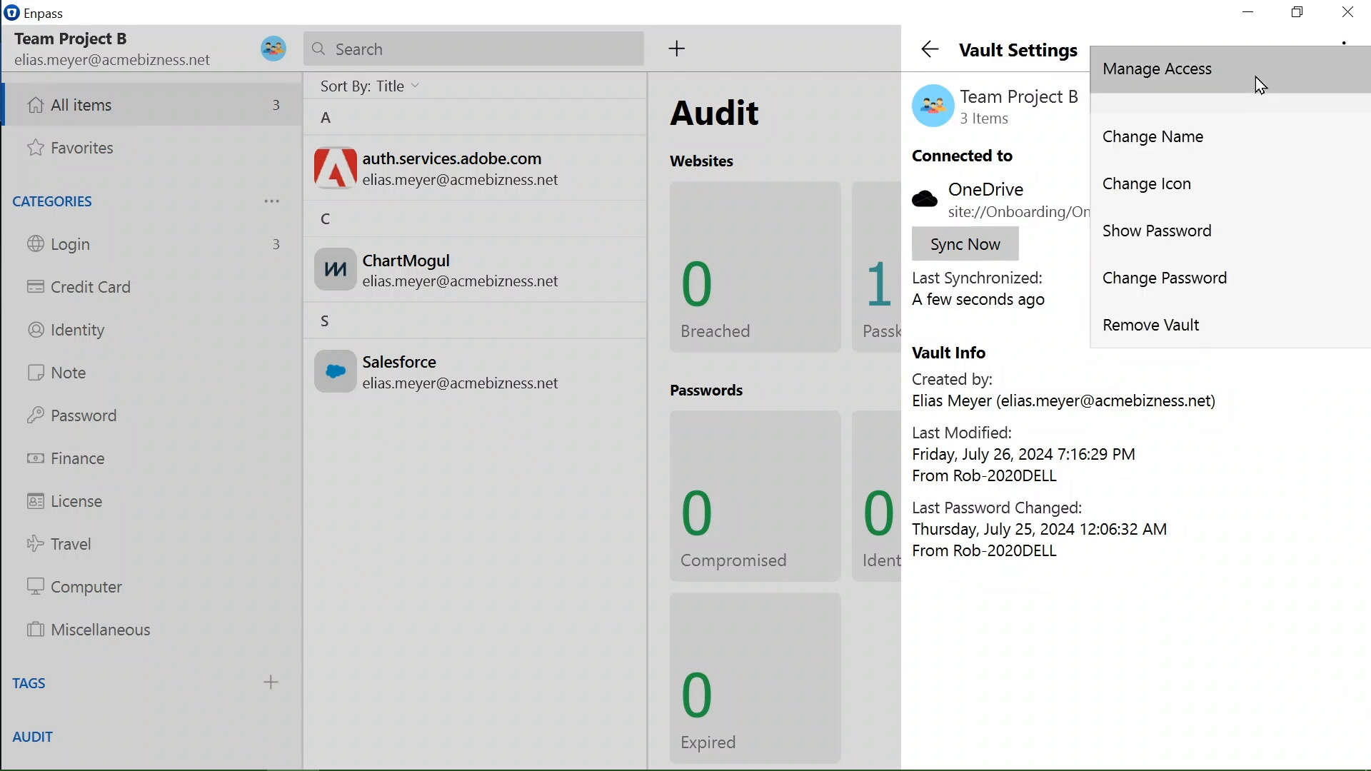
left_click(1156, 69)
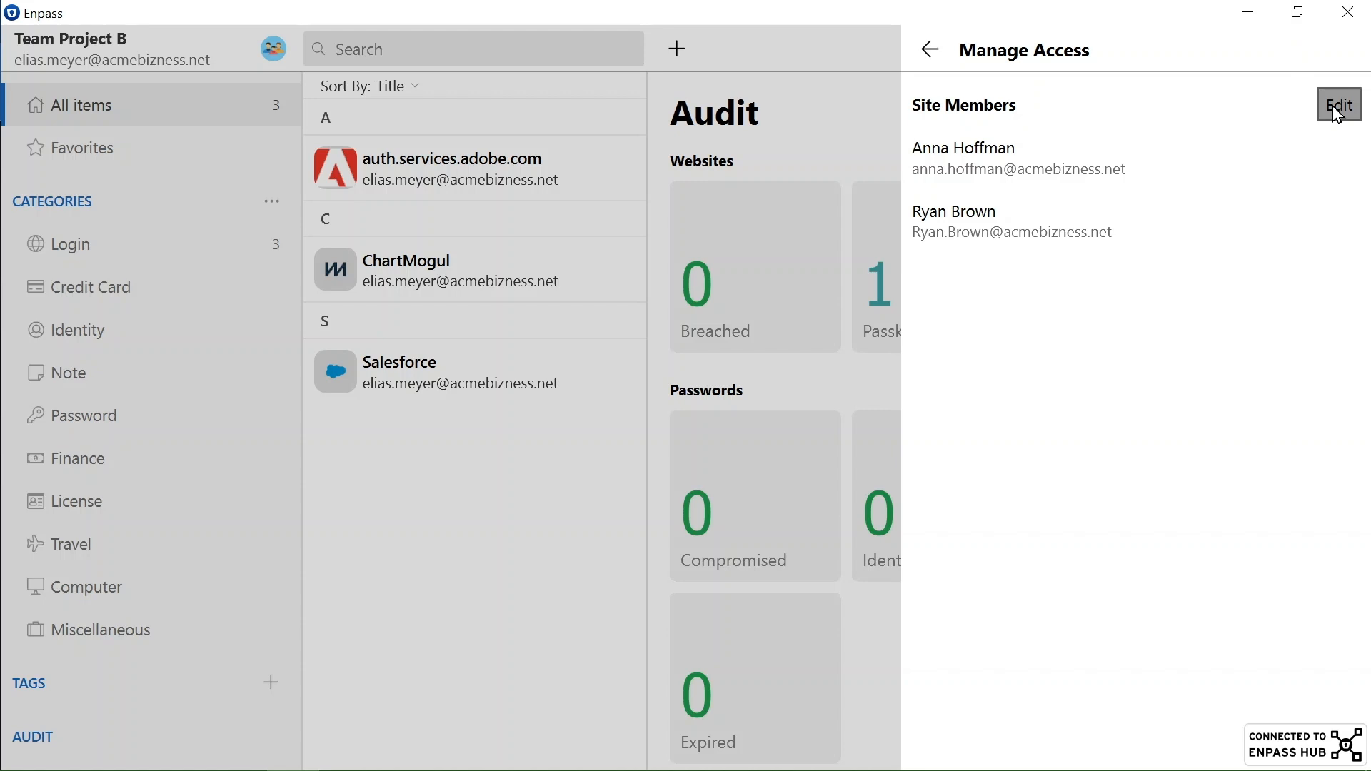
left_click(1338, 105)
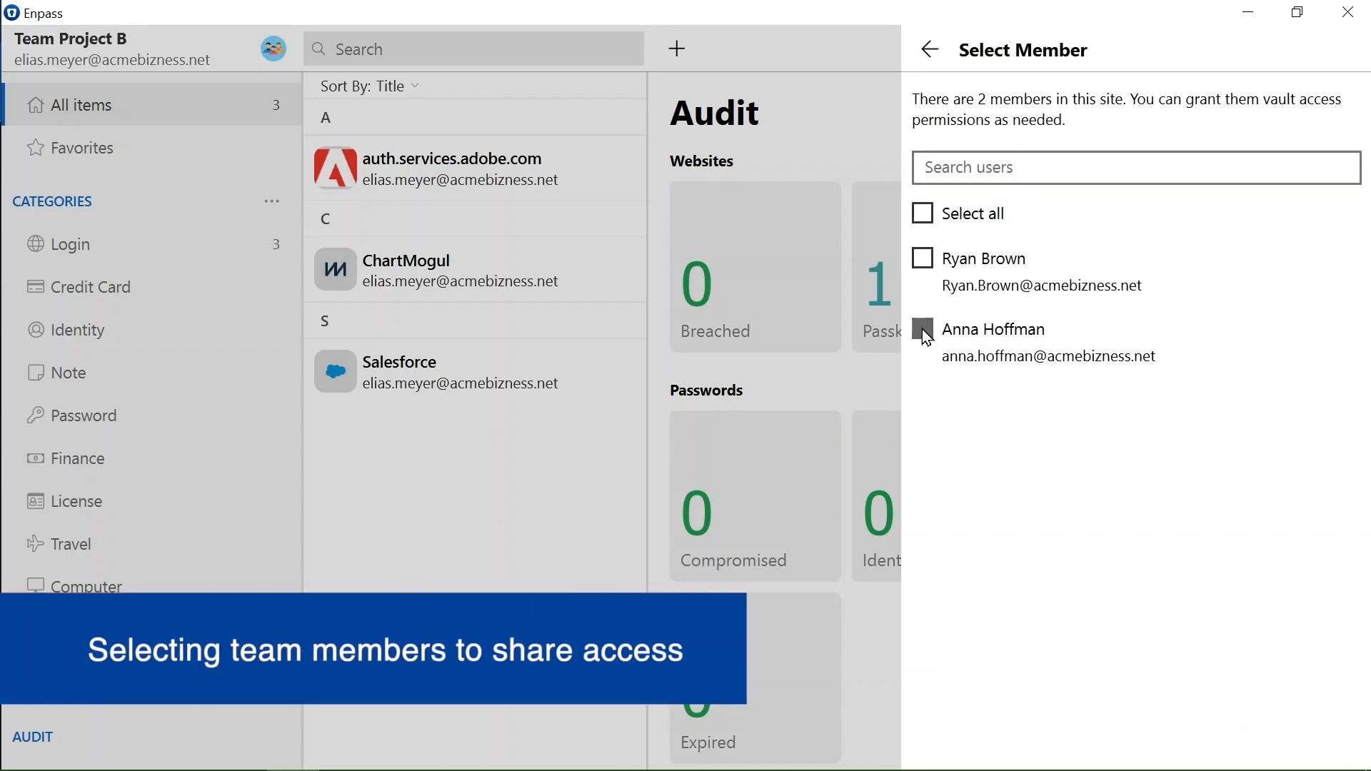
left_click(923, 330)
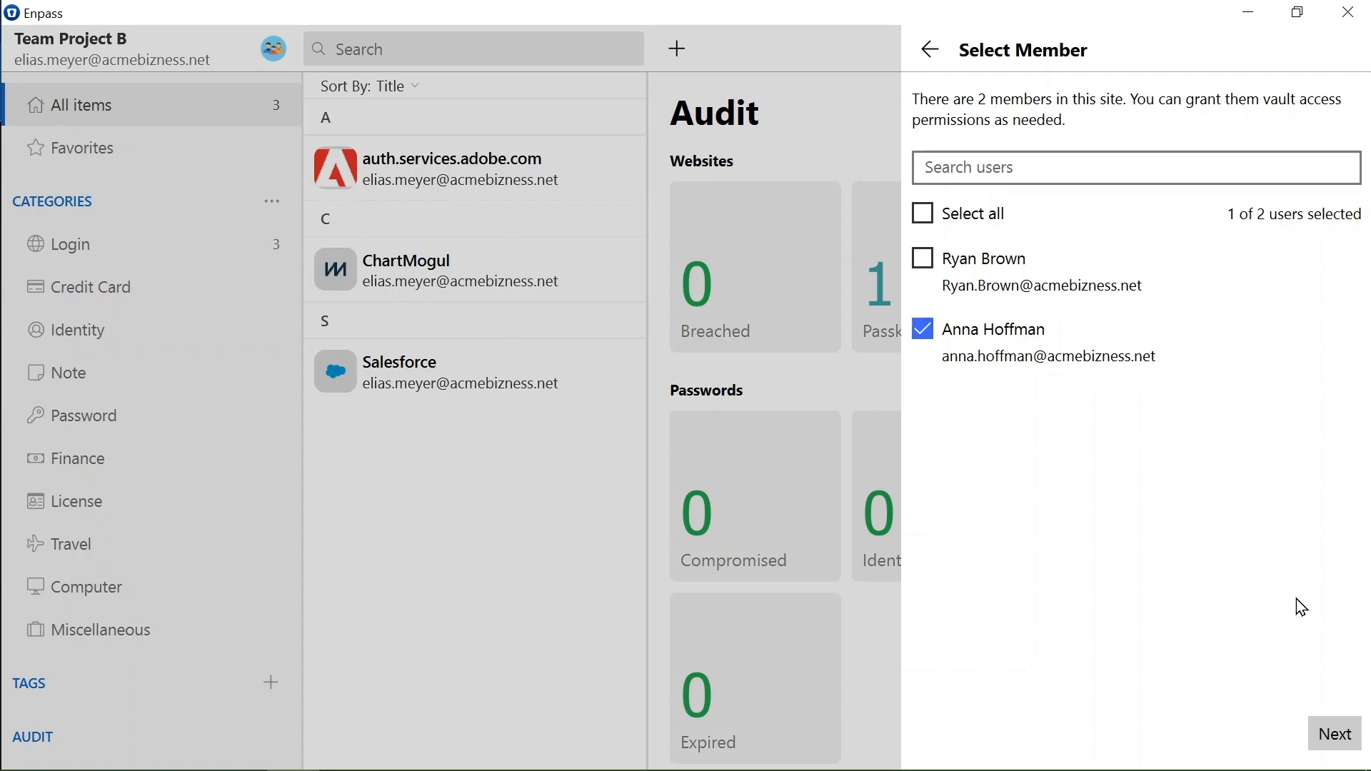
left_click(1333, 733)
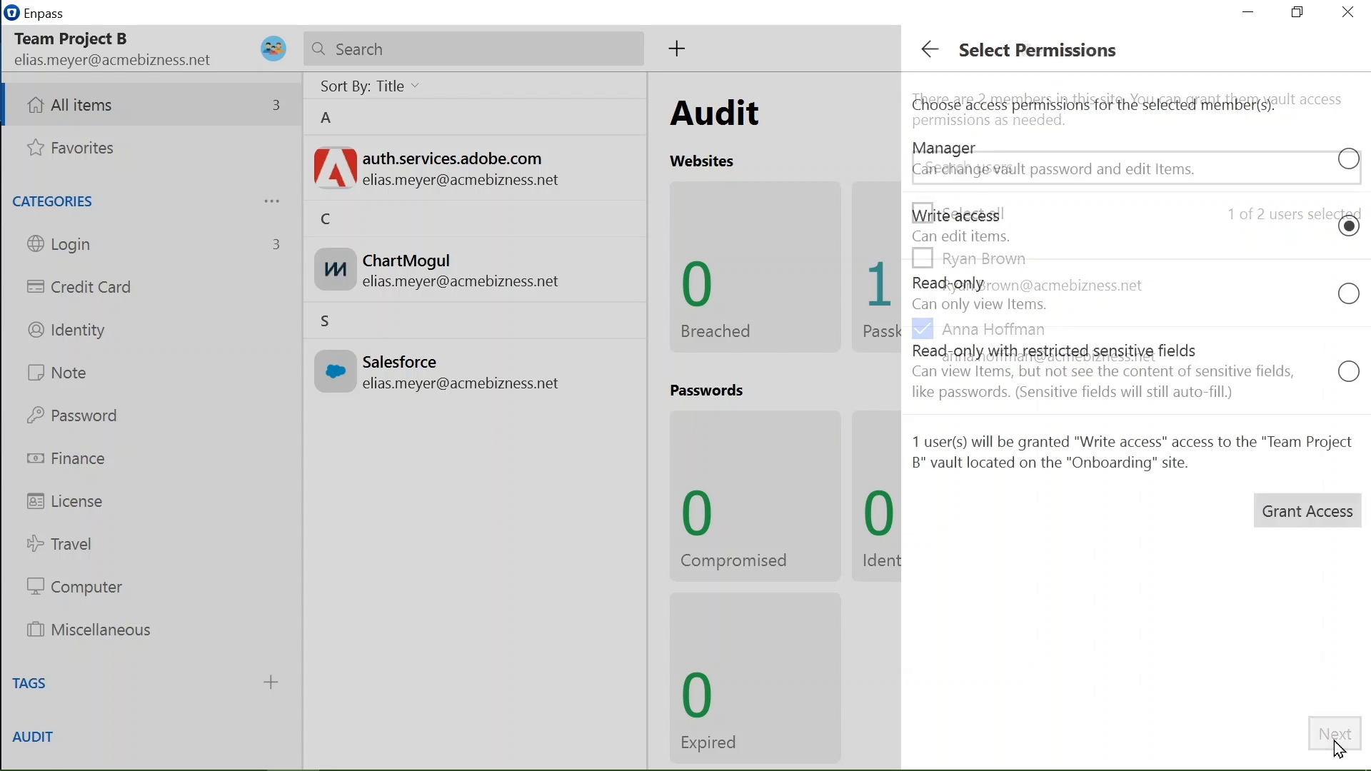
left_click(1333, 733)
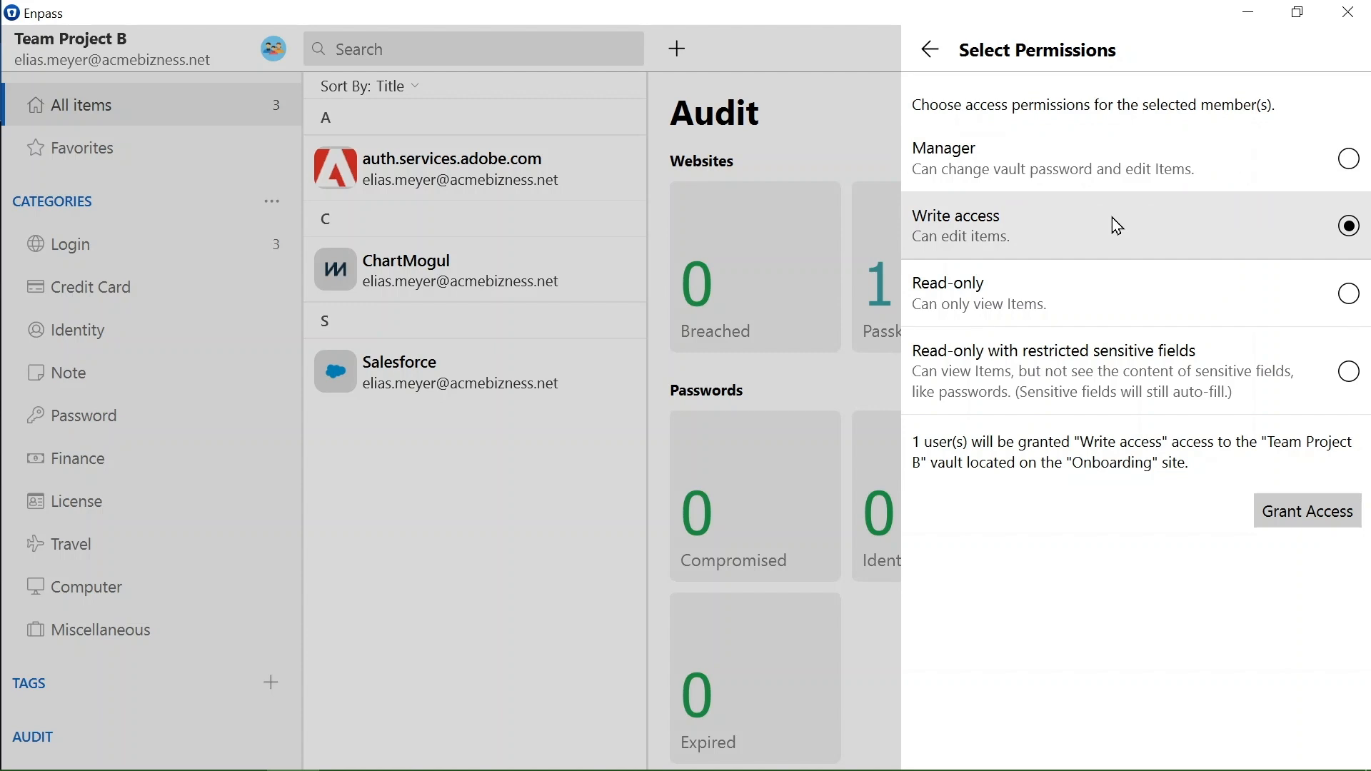
mouse_move(1106, 303)
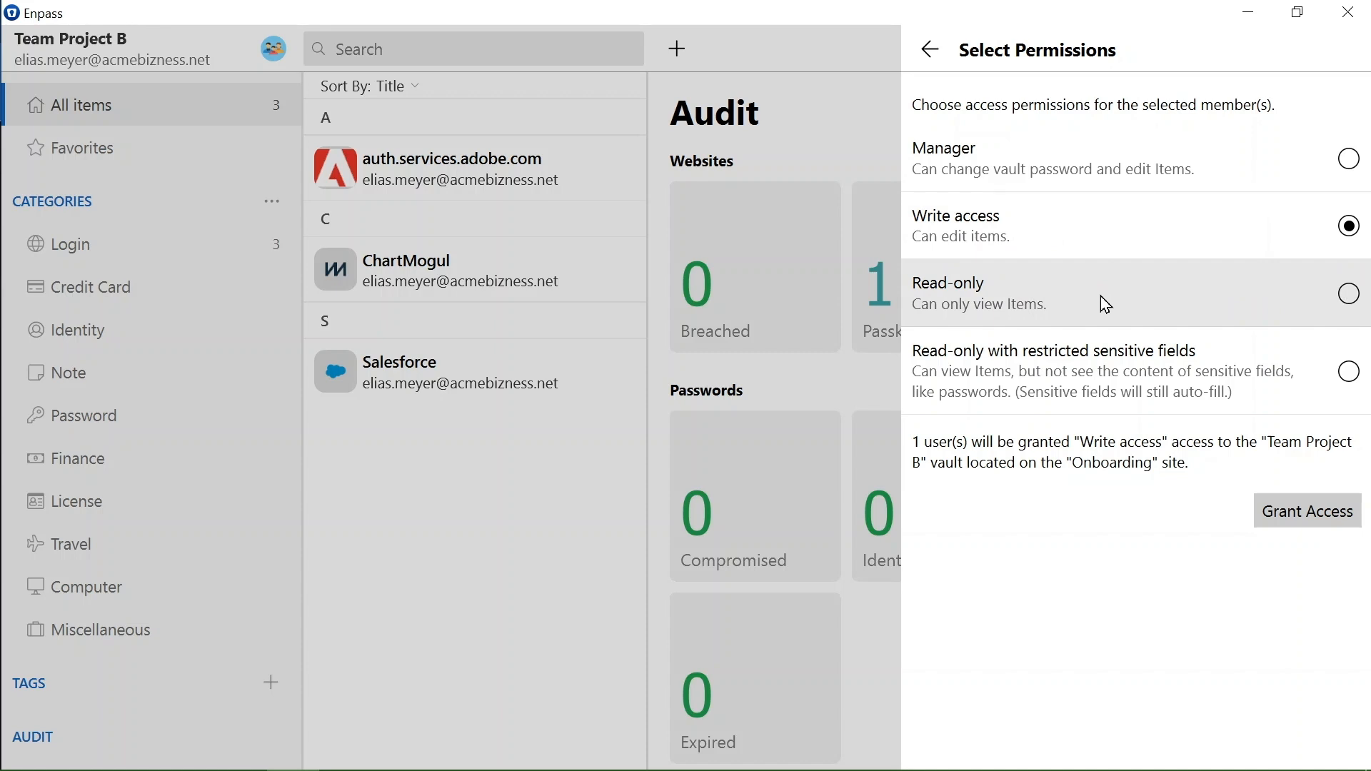
mouse_move(1146, 386)
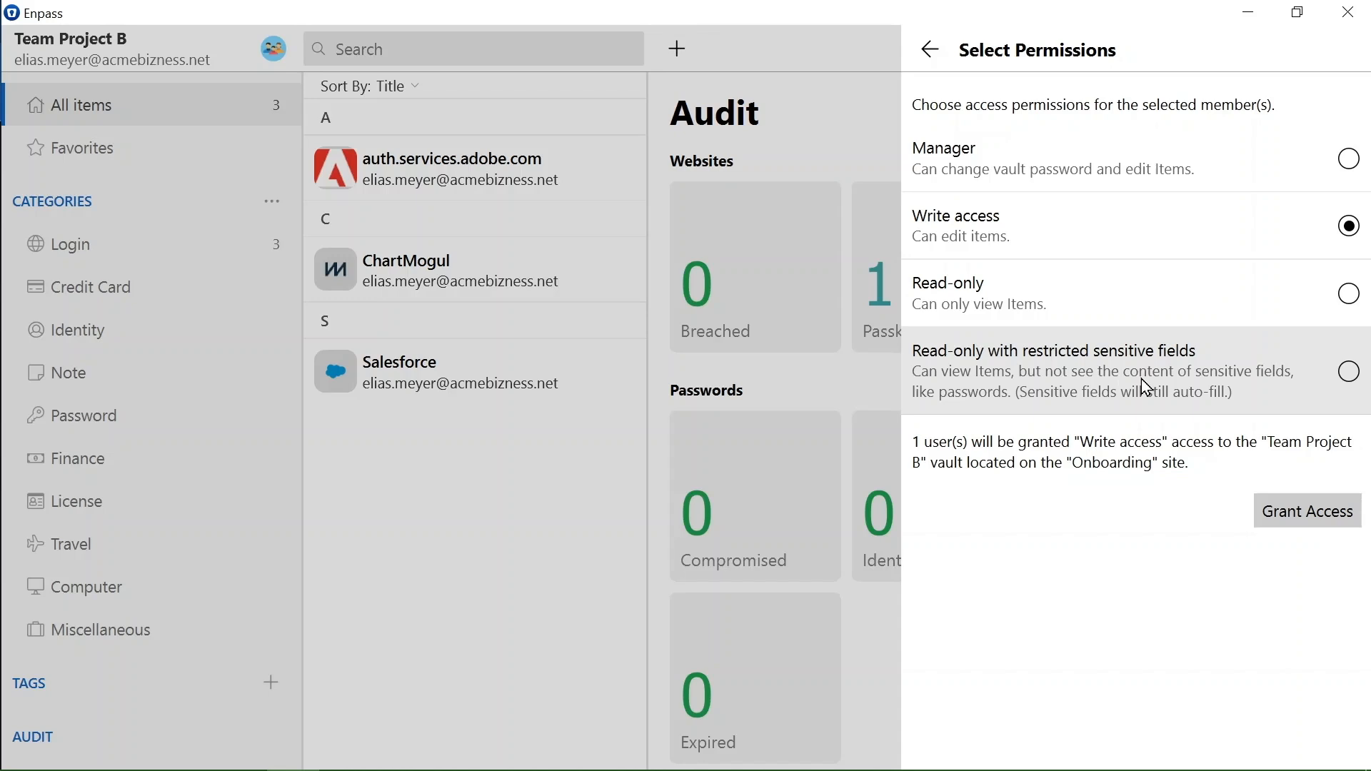
left_click(1347, 371)
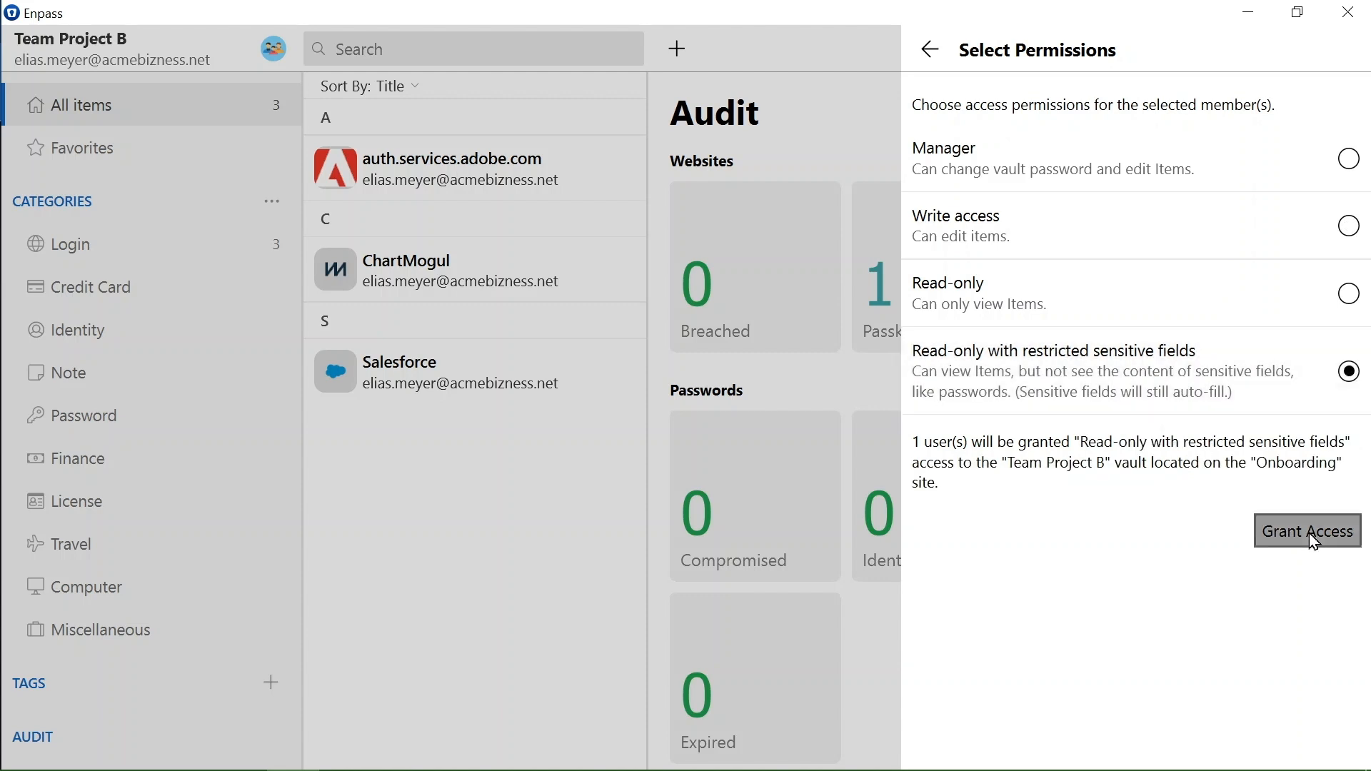
left_click(1306, 532)
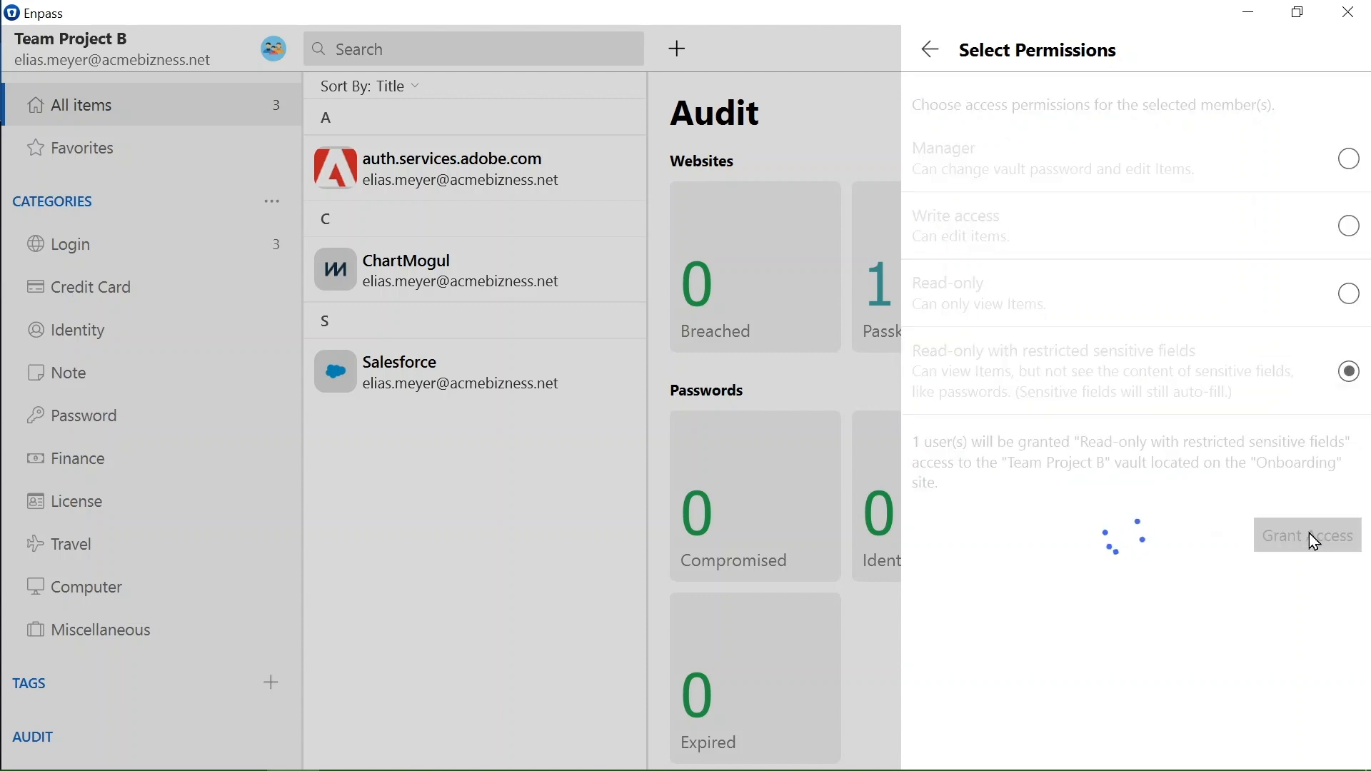
left_click(1306, 534)
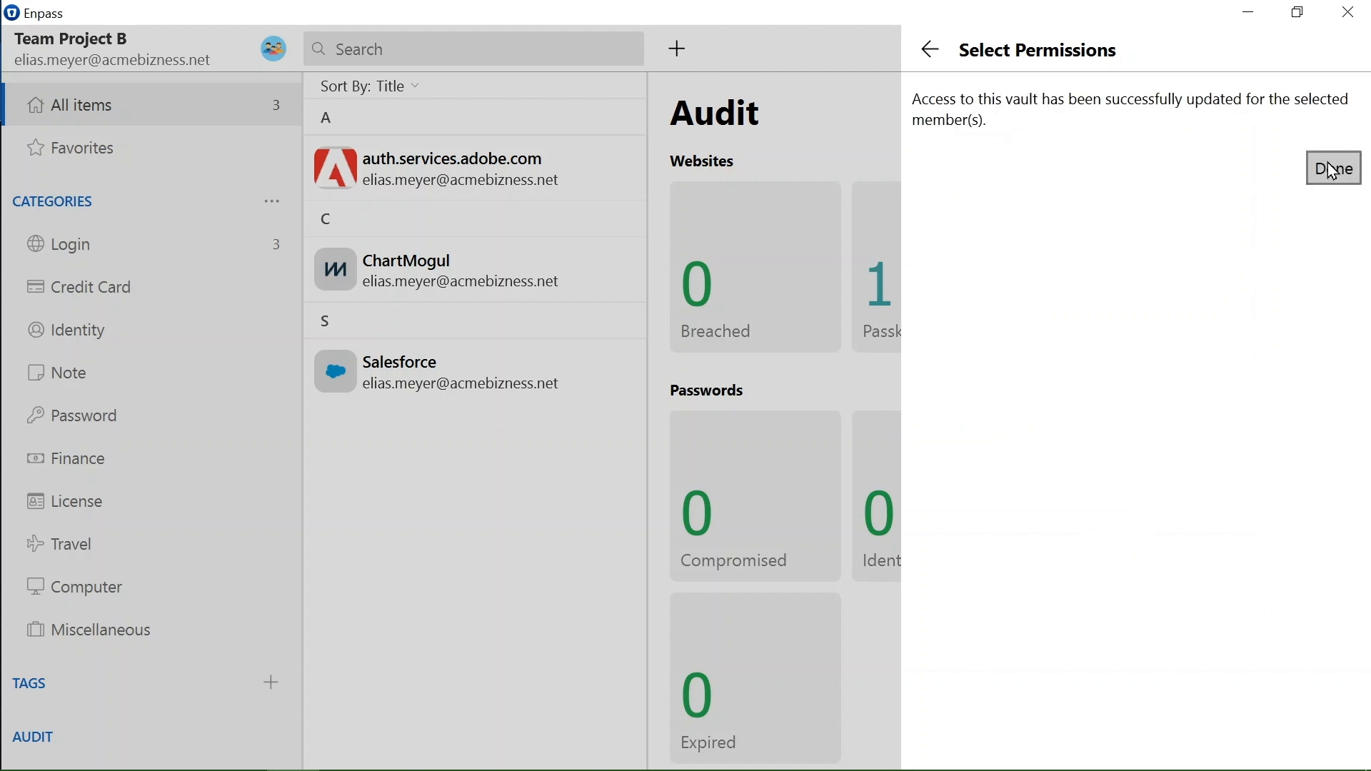
left_click(1333, 167)
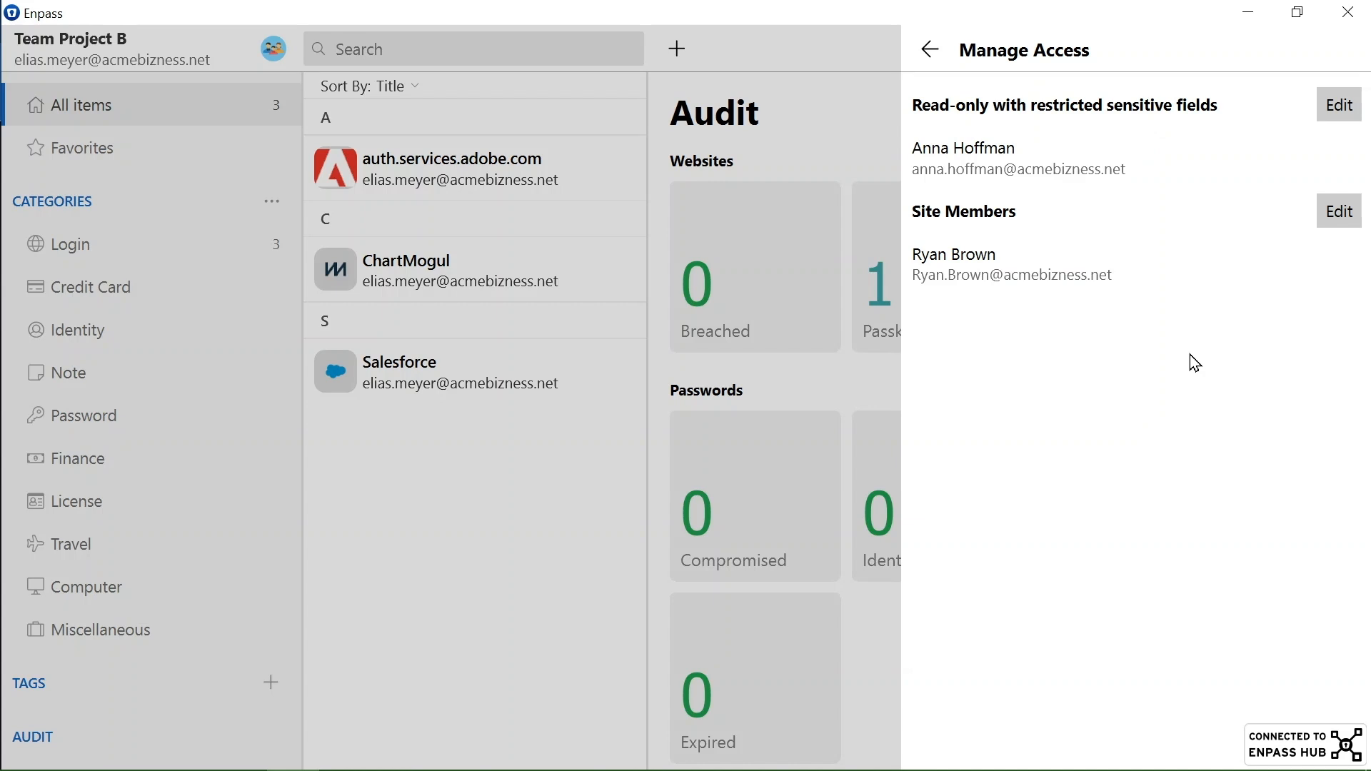
mouse_move(1196, 387)
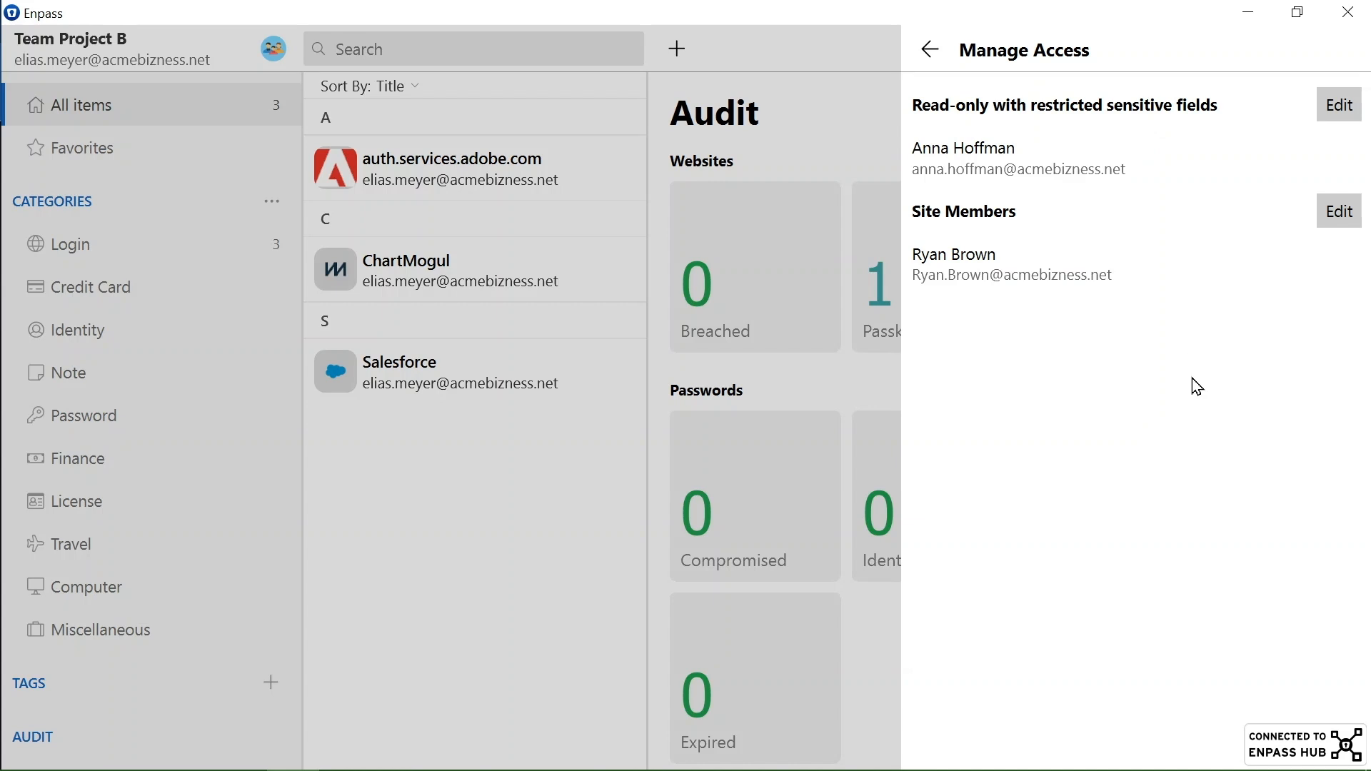